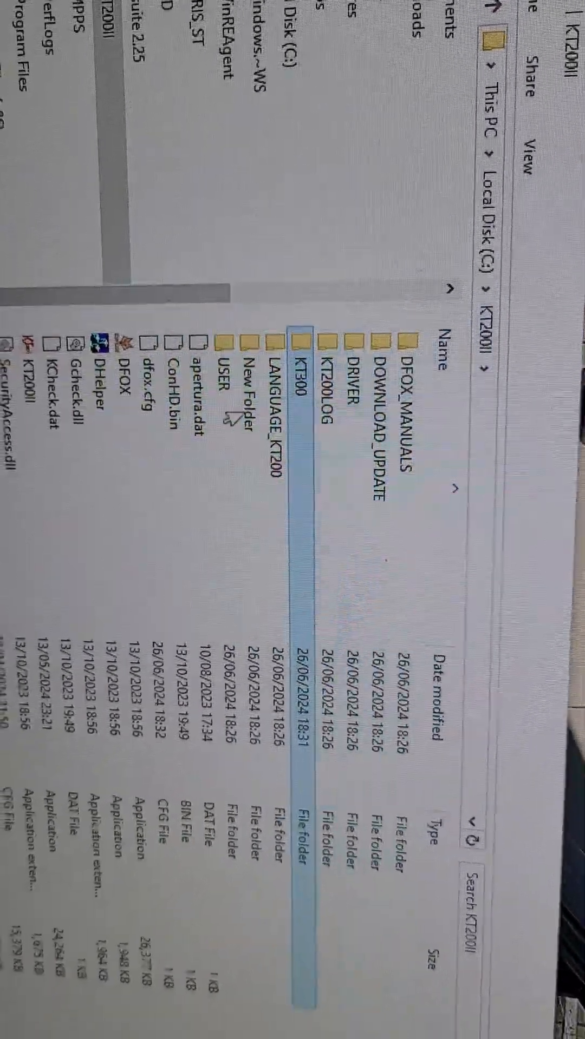
# - Launch the KT200II application from the C:\KT200II folder
pyautogui.doubleClick(297, 356)
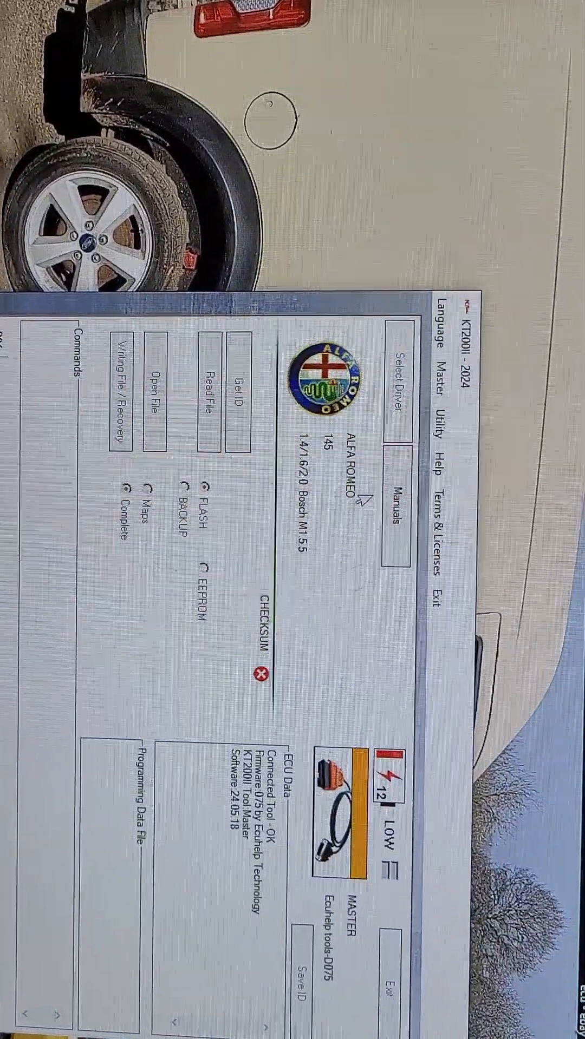
# - Bring up the Select driver car-makes list and choose CITROEN to list its models
pyautogui.click(397, 381)
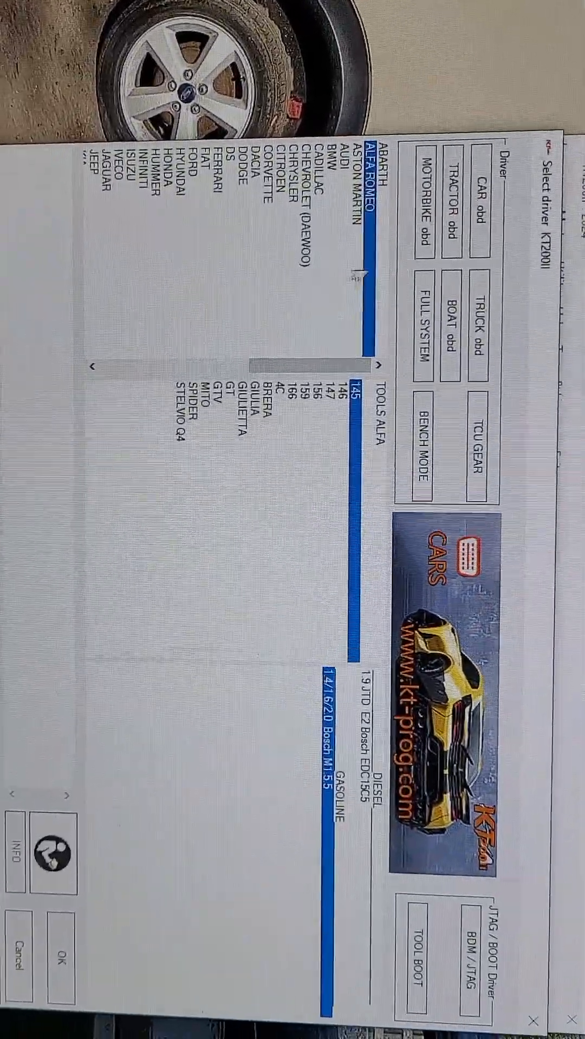
pyautogui.click(322, 235)
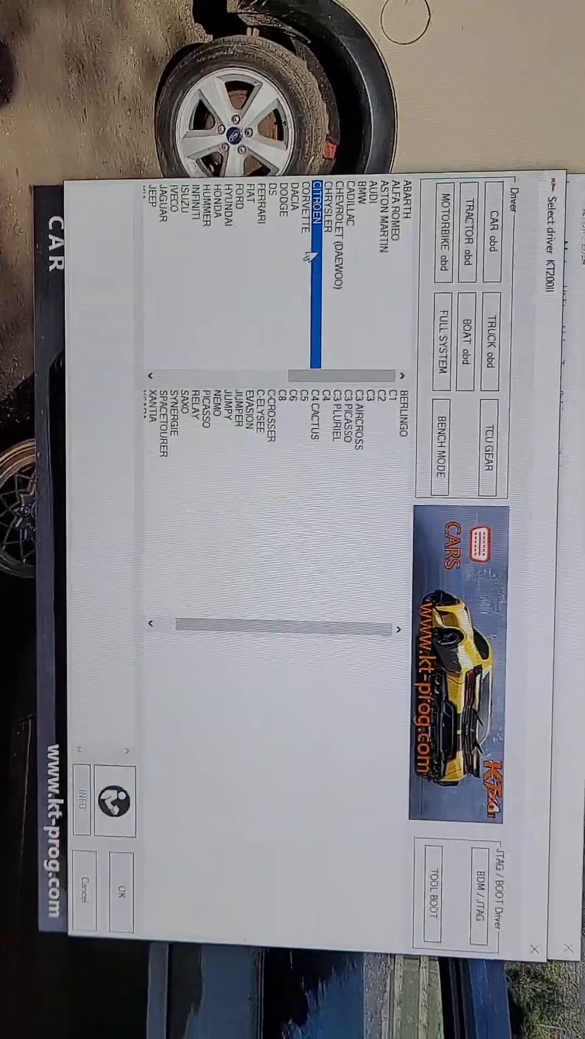